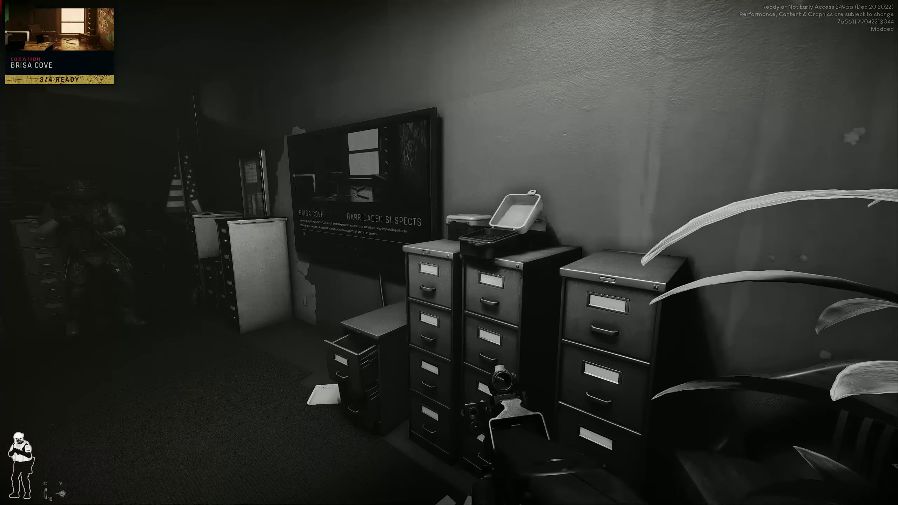
mouse_move(449, 253)
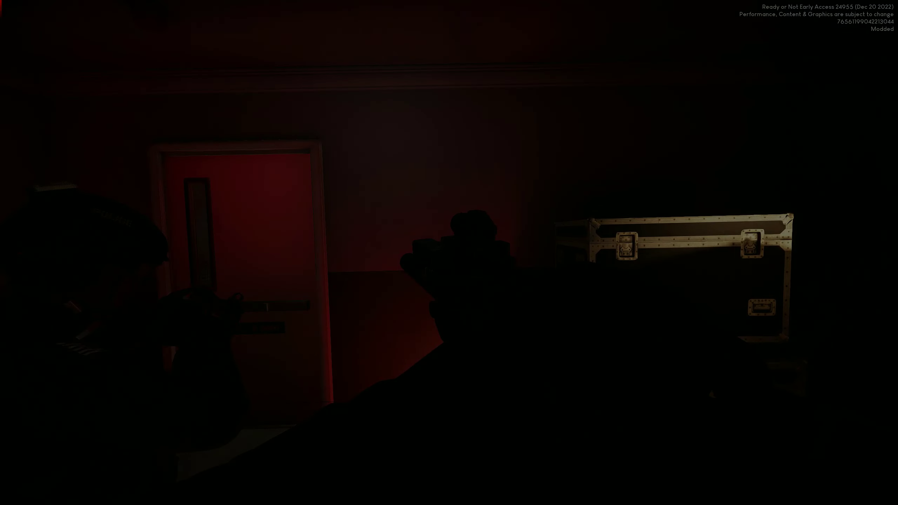
mouse_move(448, 252)
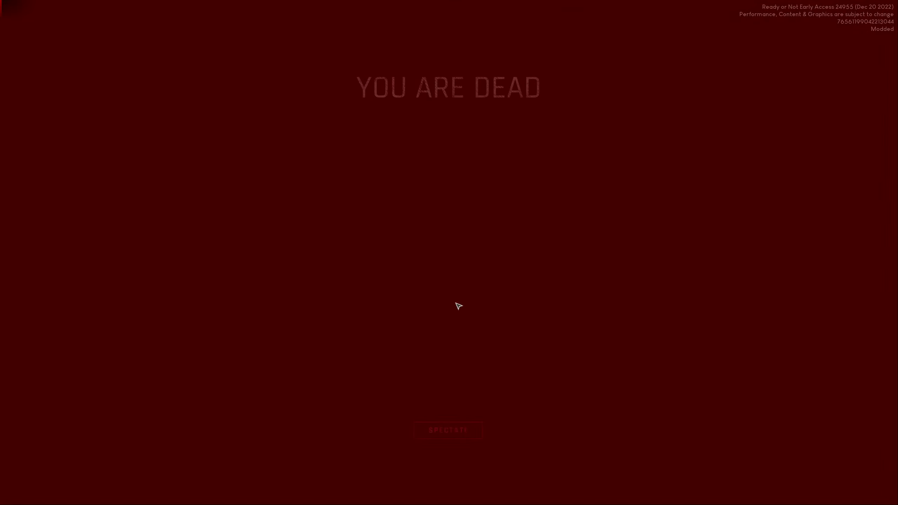
mouse_move(448, 430)
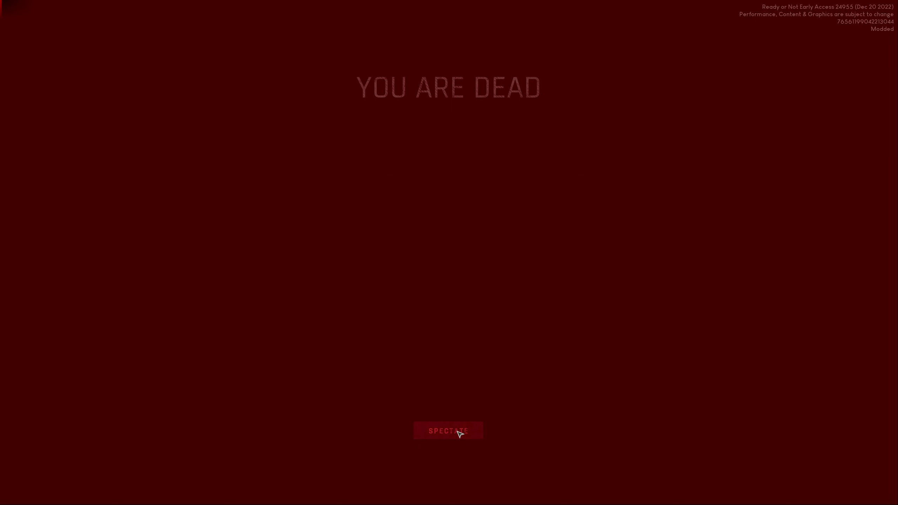
- Dismiss the YOU ARE DEAD screen so the Ides of March mission begins loading
click(448, 429)
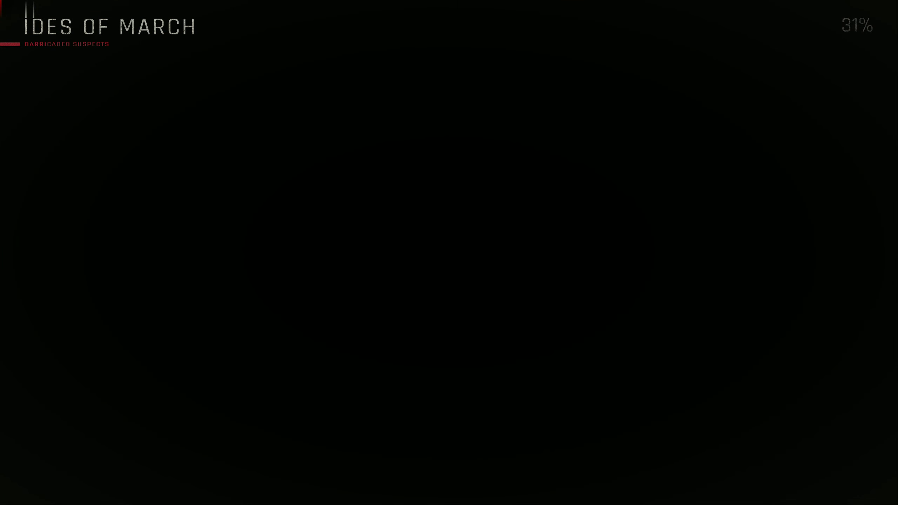
mouse_move(448, 388)
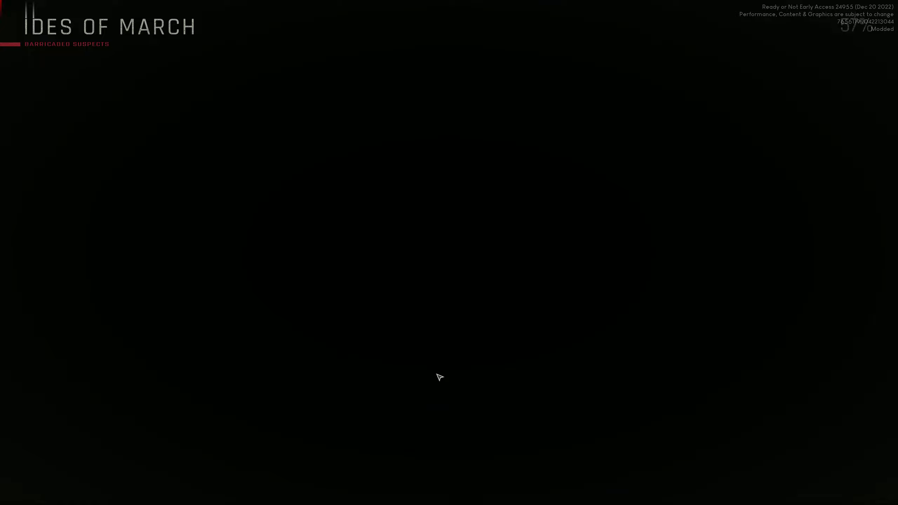
mouse_move(434, 382)
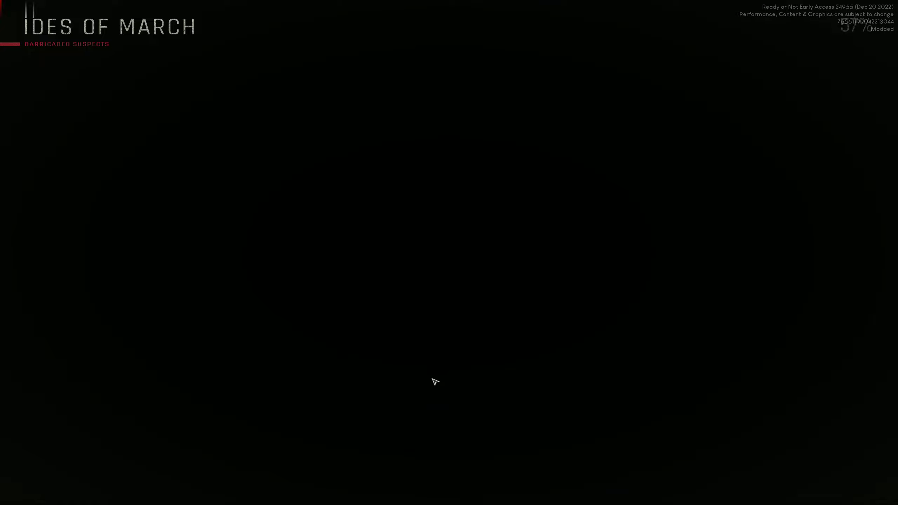